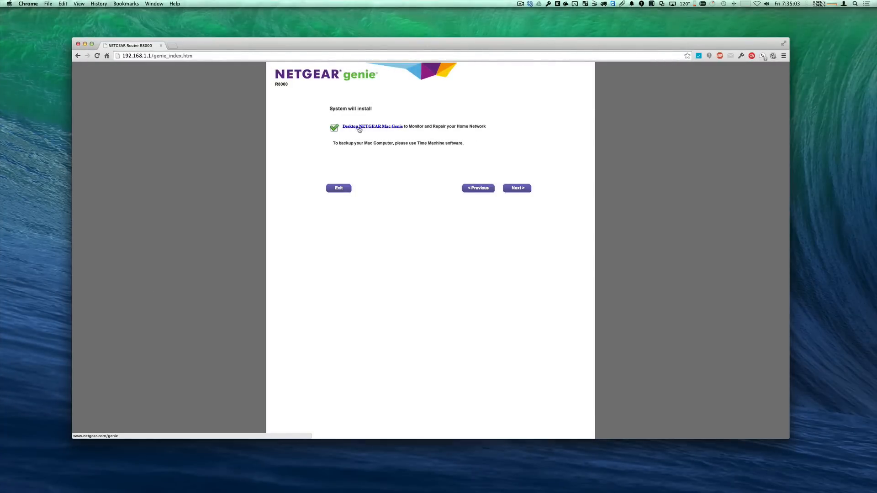
Opt out of the Desktop NETGEAR Mac Genie and continue to the Firmware Upgrade Assistant.
click(335, 128)
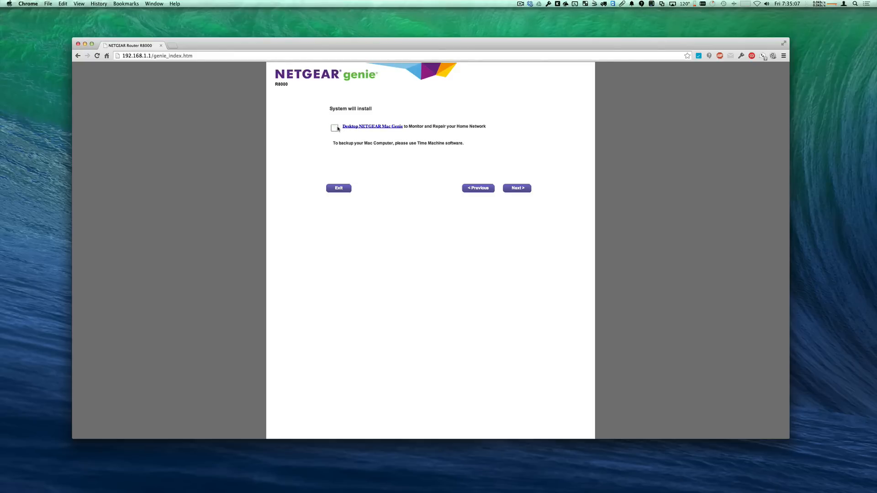
click(516, 187)
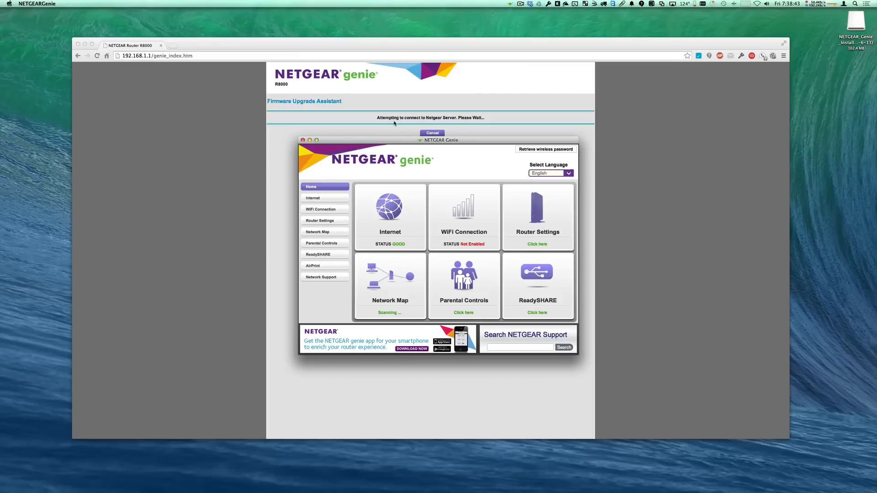
Authorize the app with the Mac password and view the WiFi connection section.
click(432, 132)
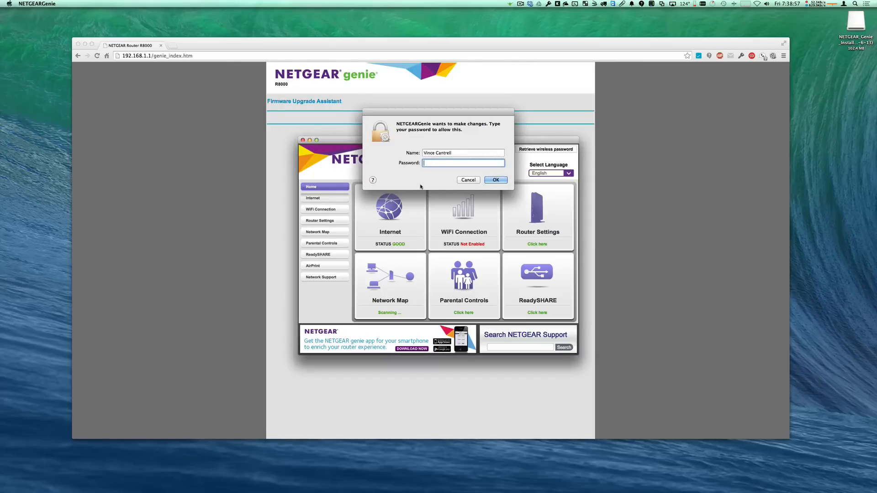
click(494, 180)
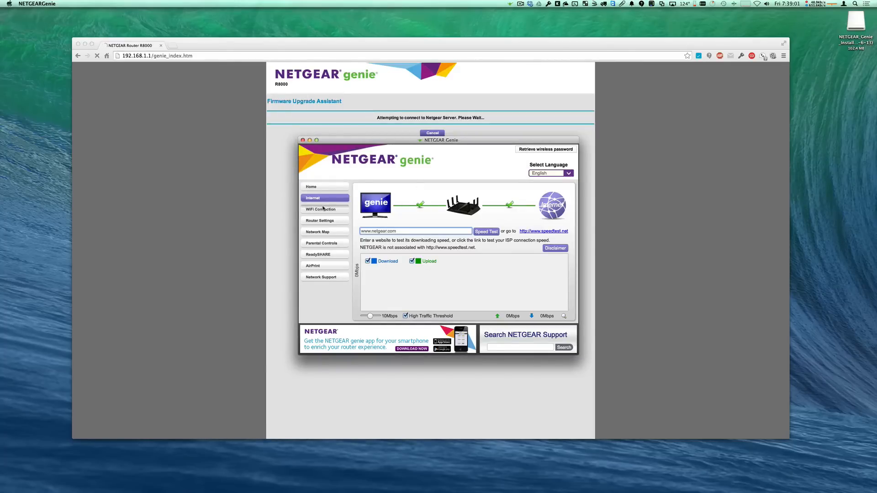
click(320, 209)
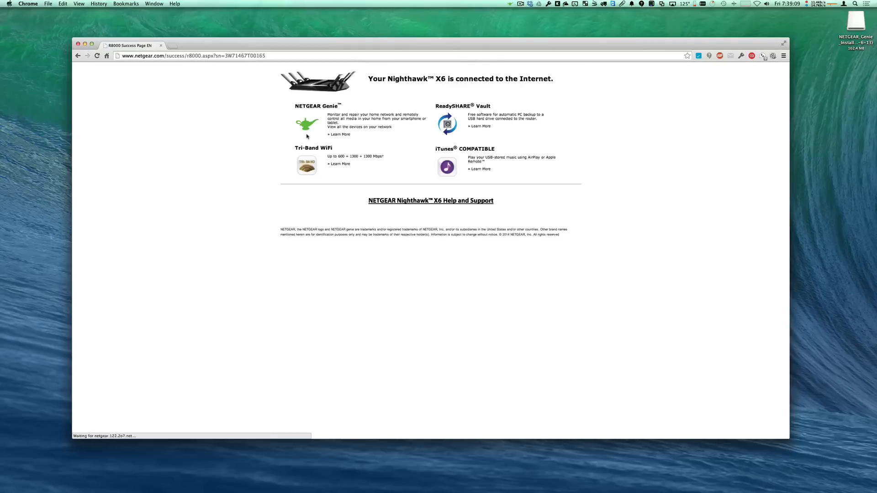
mouse_move(388, 147)
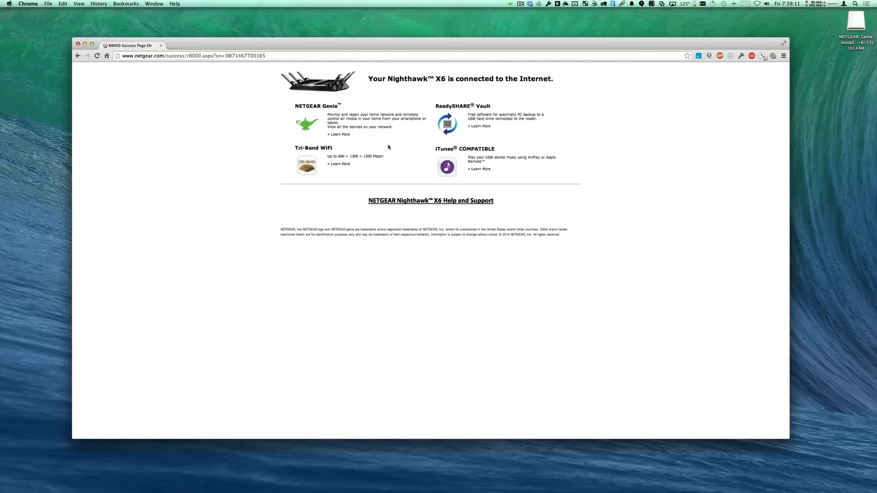
mouse_move(442, 229)
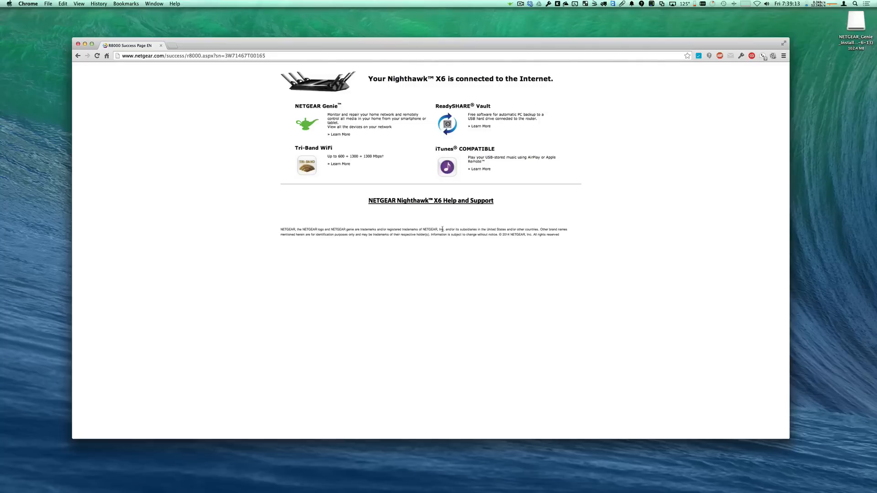
mouse_move(435, 238)
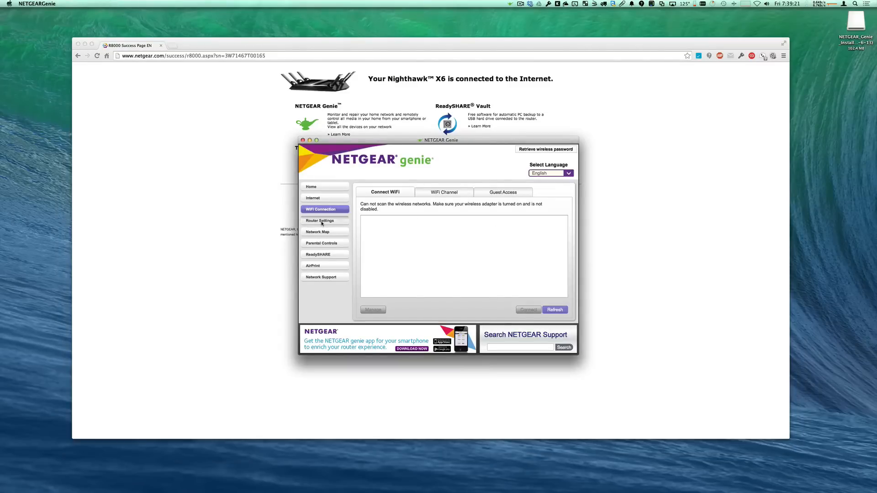
Start the Router Update firmware check under Router Settings, then return to the browser.
click(321, 220)
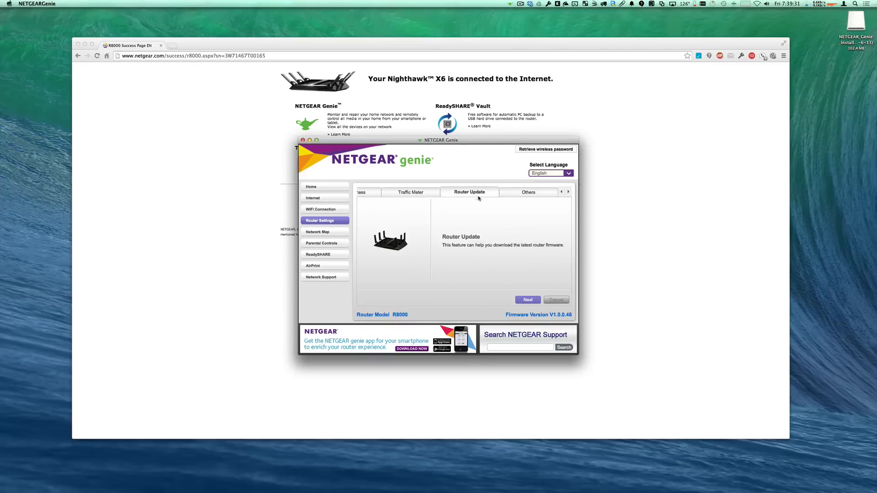
click(527, 300)
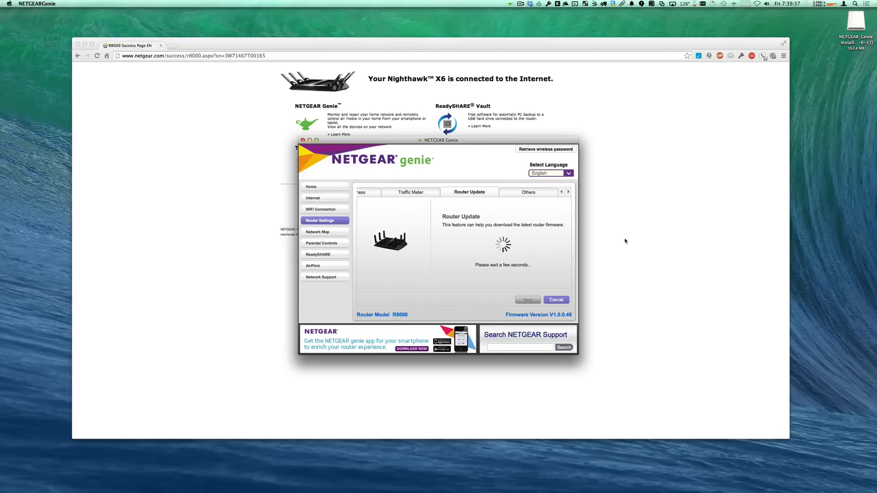
click(557, 300)
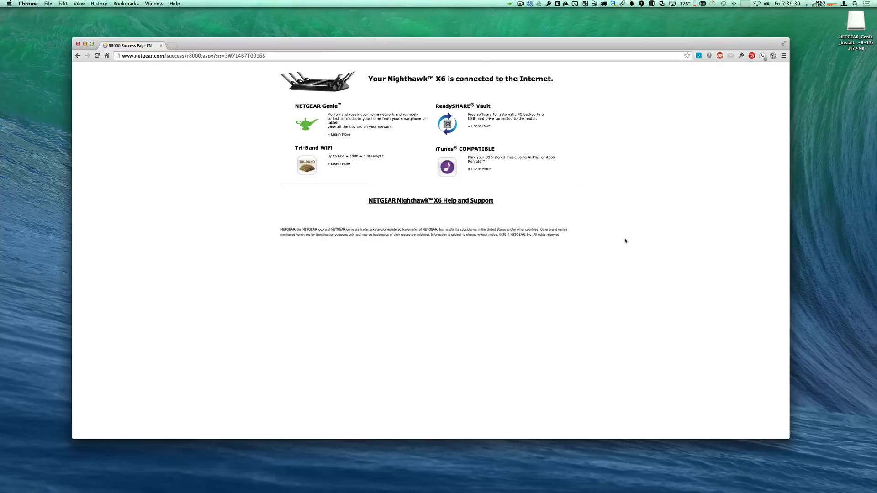
Run a Speedtest on speedtest.net reporting 1 ms ping, 930.50 Mbps down, 745.05 Mbps up.
text(google.com/?gws_rd=ssl)
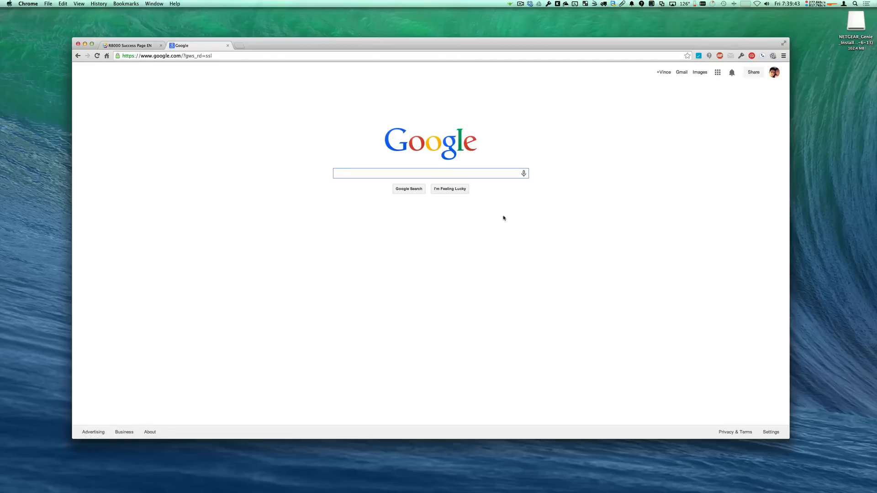
click(233, 46)
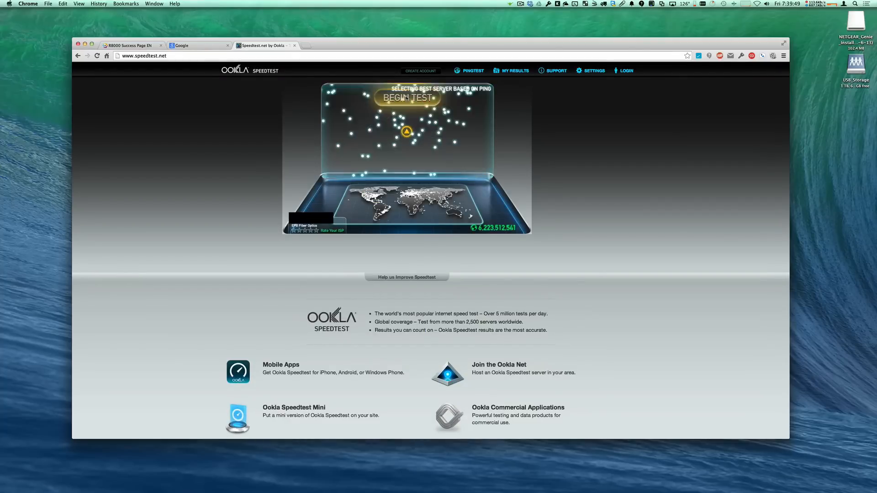
click(406, 98)
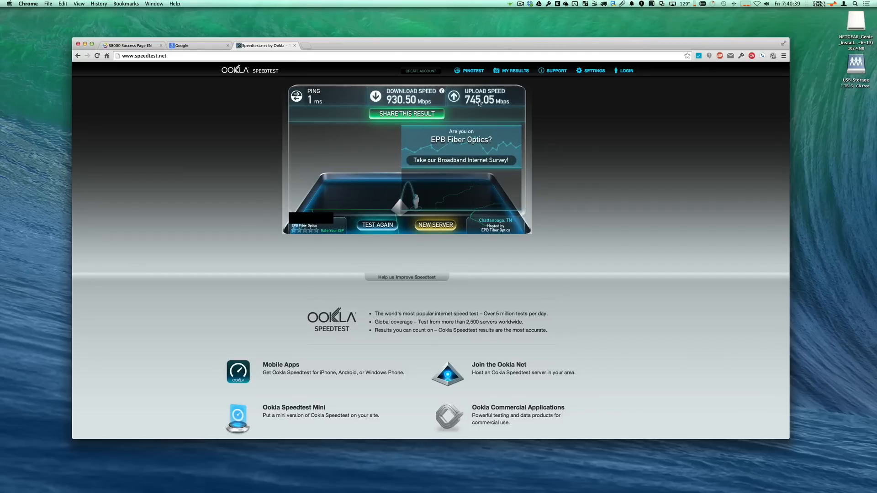
mouse_move(476, 103)
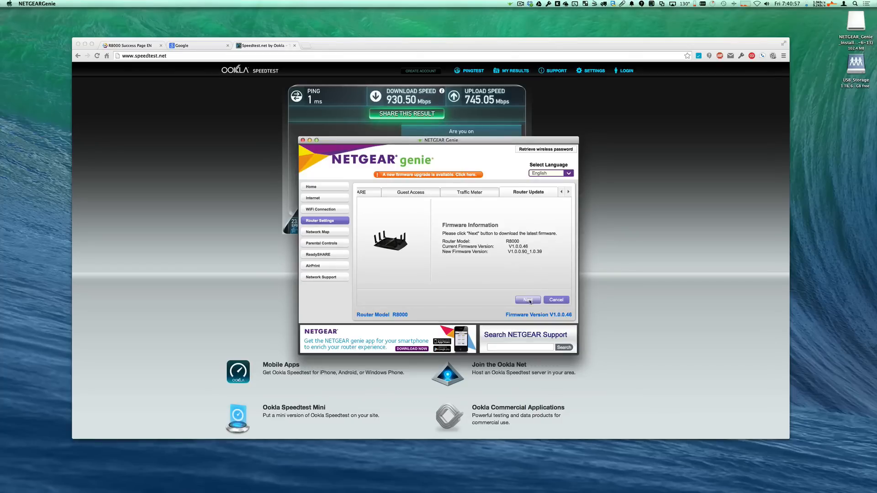
Confirm downloading and installing the R8000 firmware upgrade to V1.0.0.90_1.0.38.
click(527, 300)
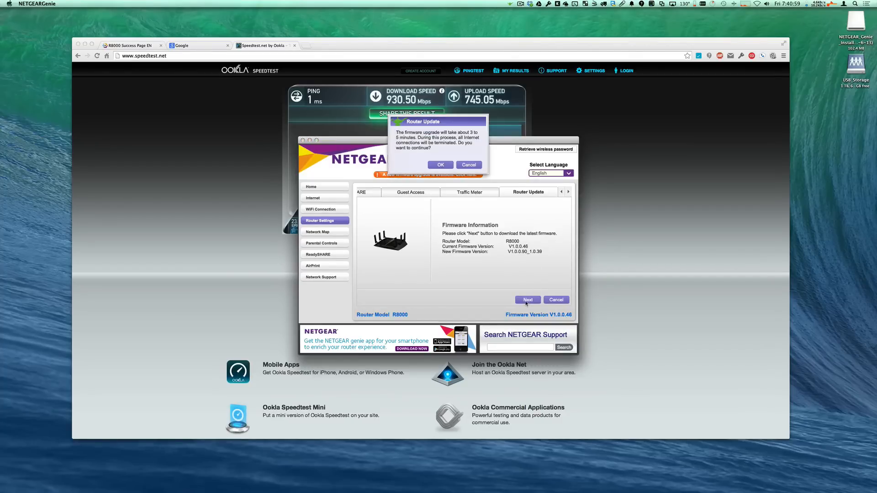
click(441, 165)
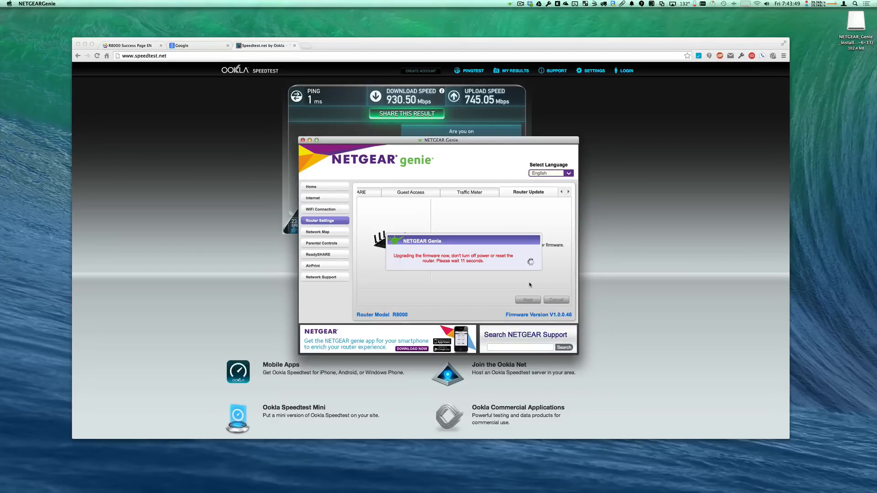
mouse_move(525, 280)
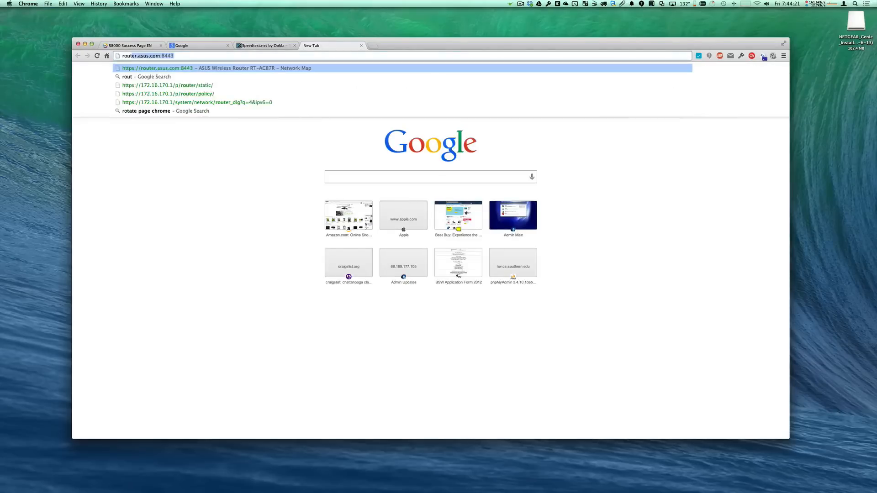
Sign in to routerlogin.com as admin with the router password.
text(routerlogin.com)
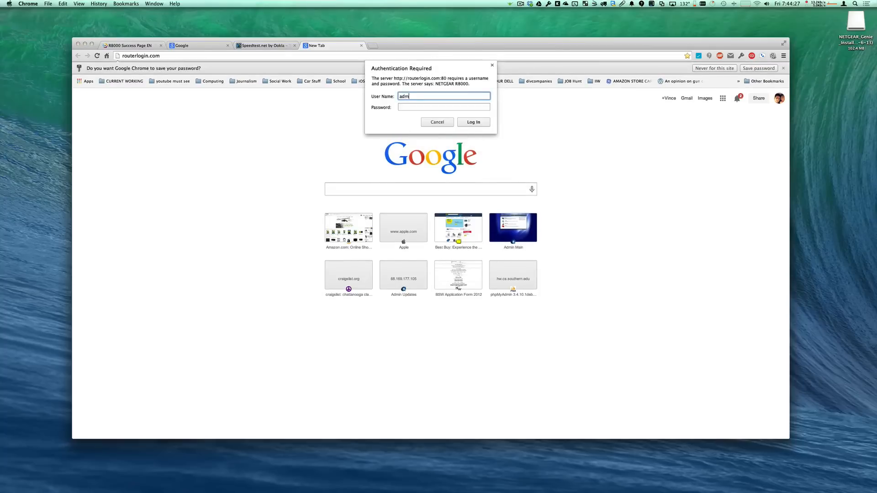
text(password)
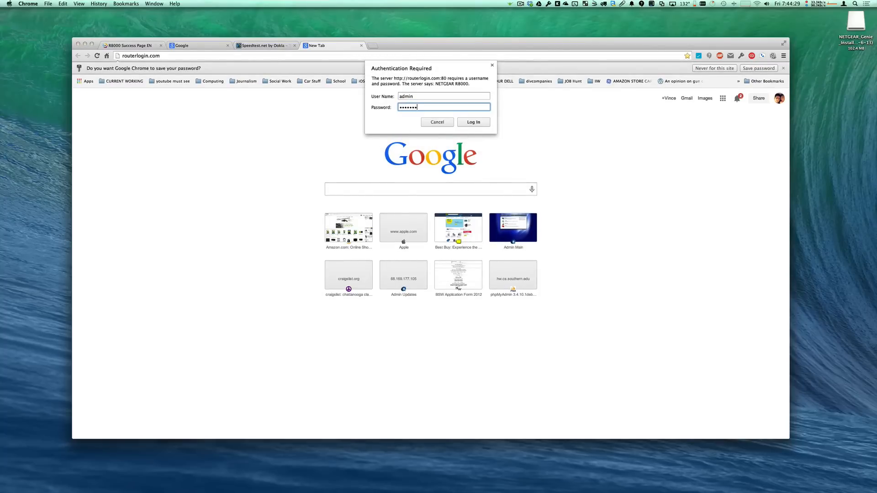
click(473, 121)
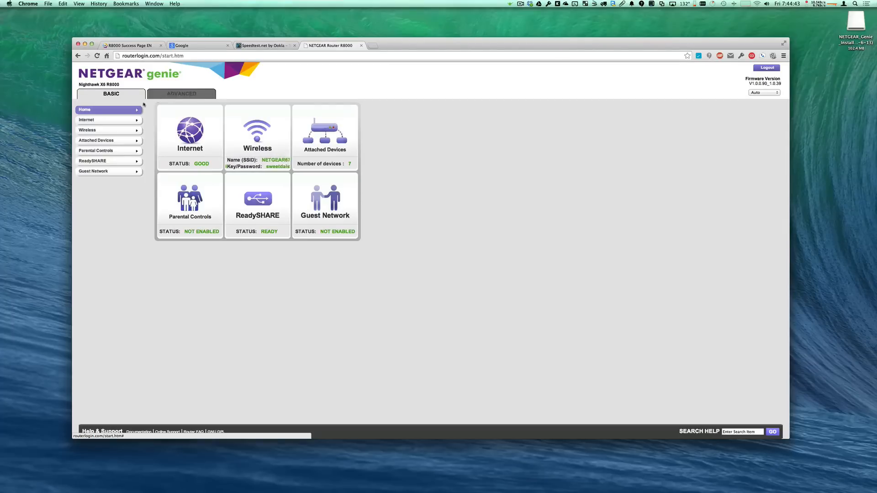
Review the Internet, Wireless, Attached Devices and Advanced pages, then return to the Speedtest results.
click(86, 120)
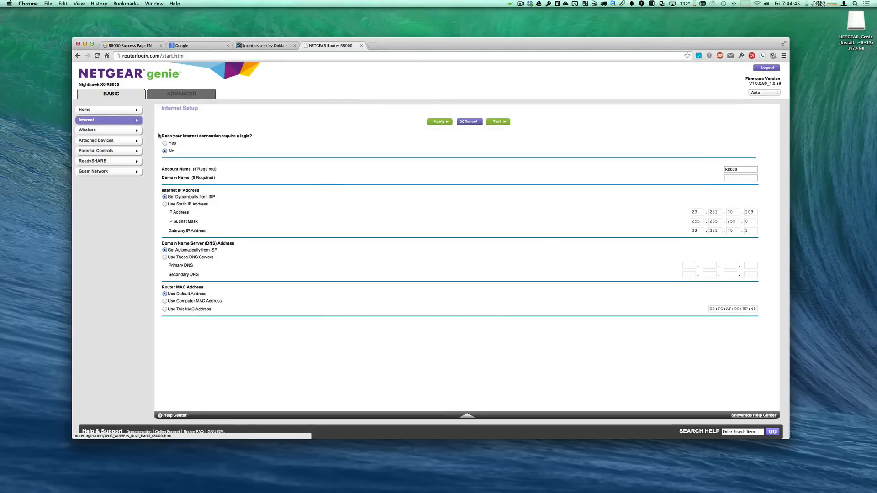
mouse_move(385, 208)
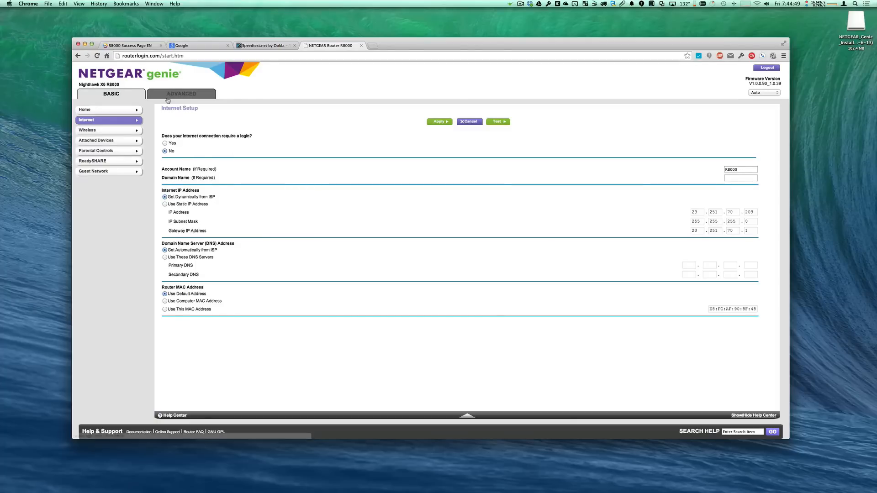
click(86, 120)
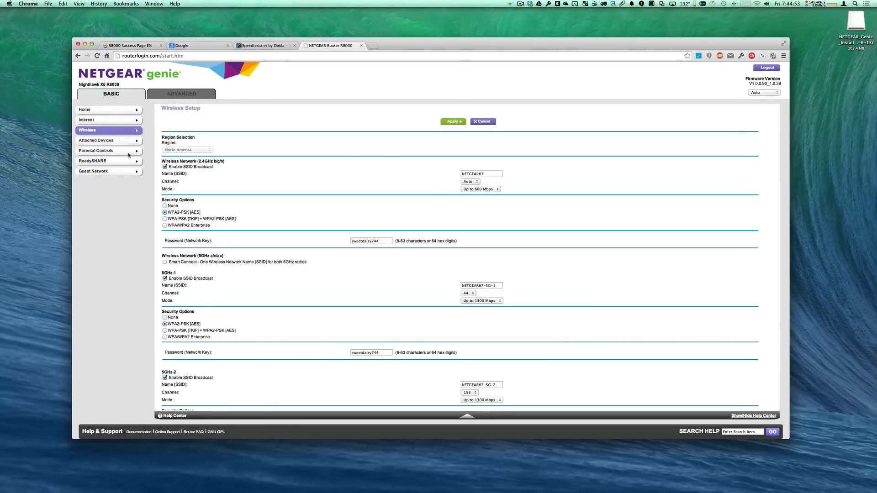
scroll(down, 3)
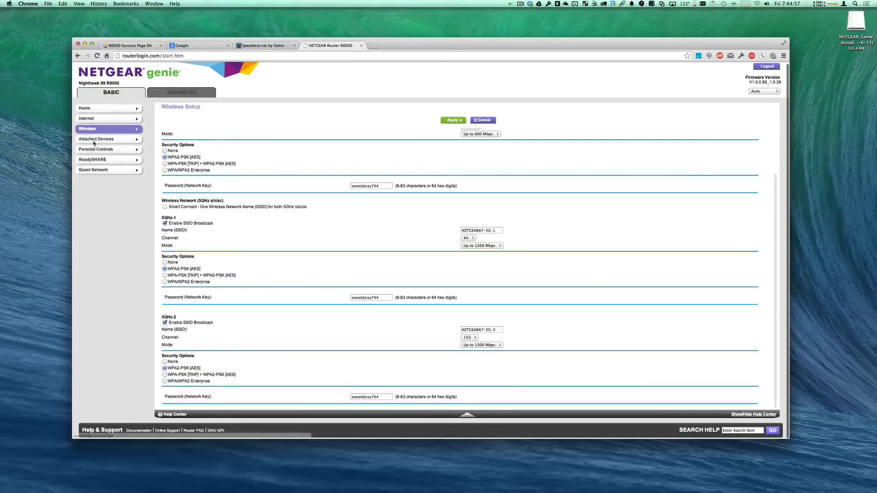
click(96, 138)
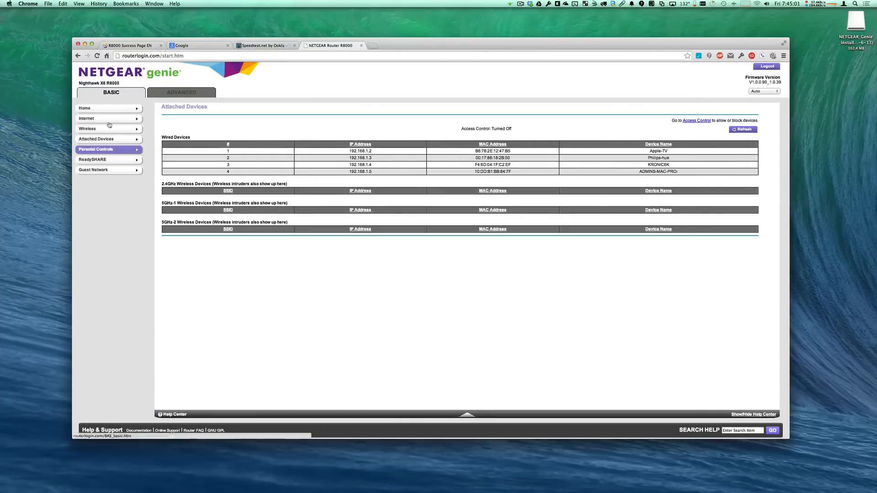
click(84, 107)
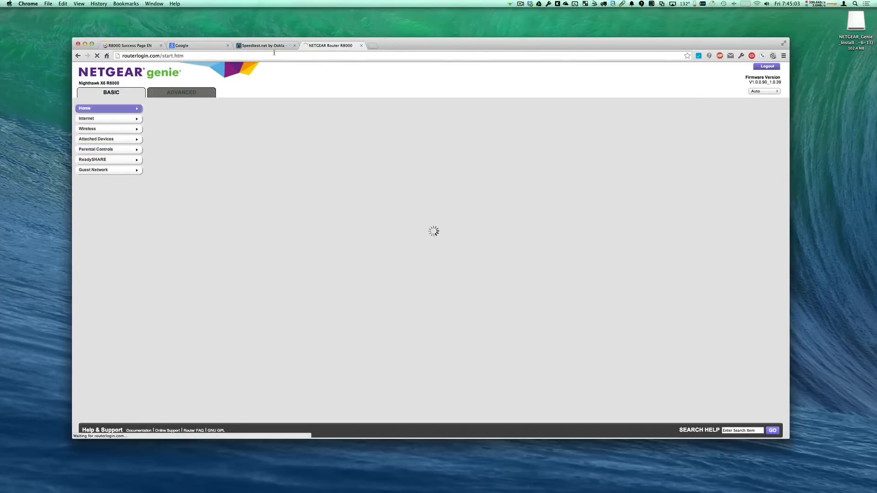
click(180, 92)
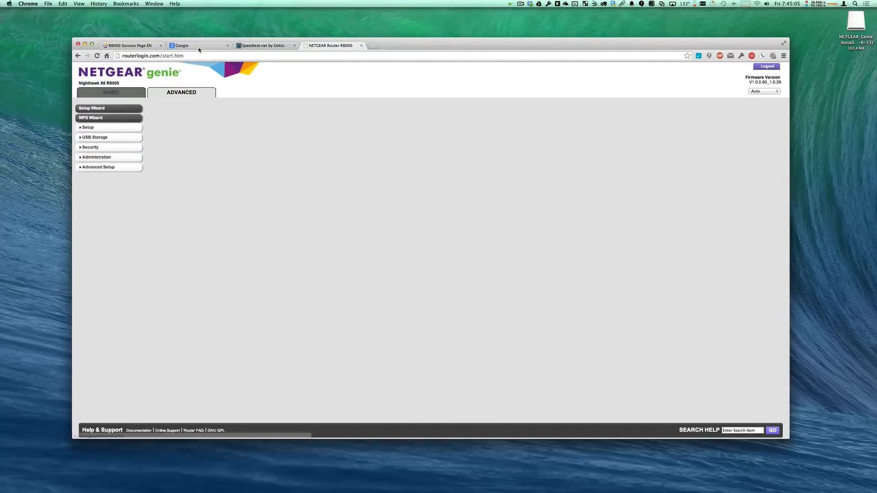
click(263, 45)
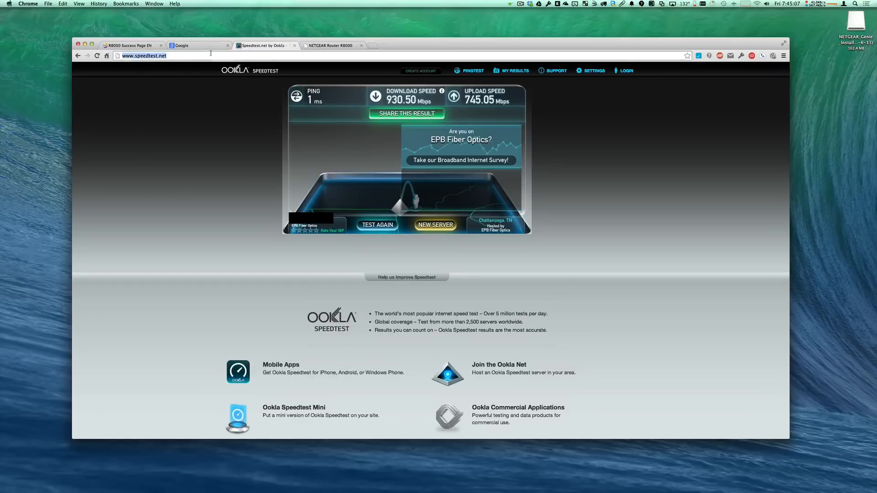
Rerun the Speedtest for 1 ms ping, 935.84 Mbps download and 766.71 Mbps upload.
click(97, 56)
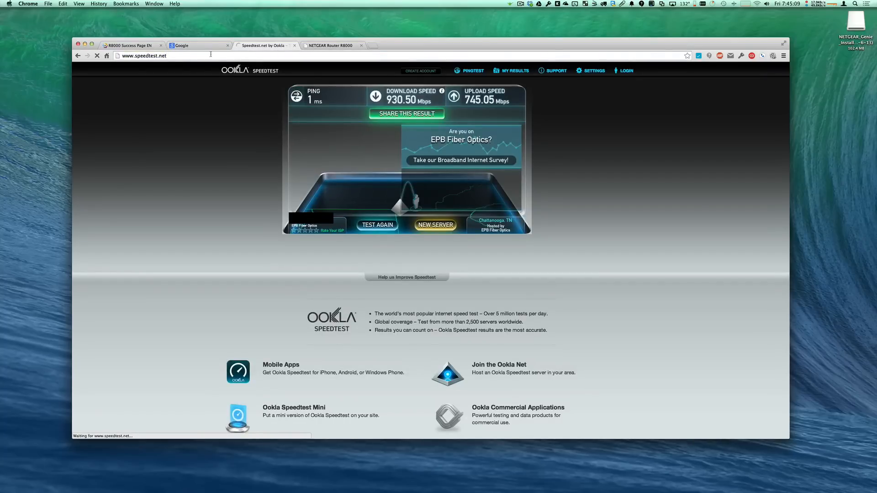
click(378, 225)
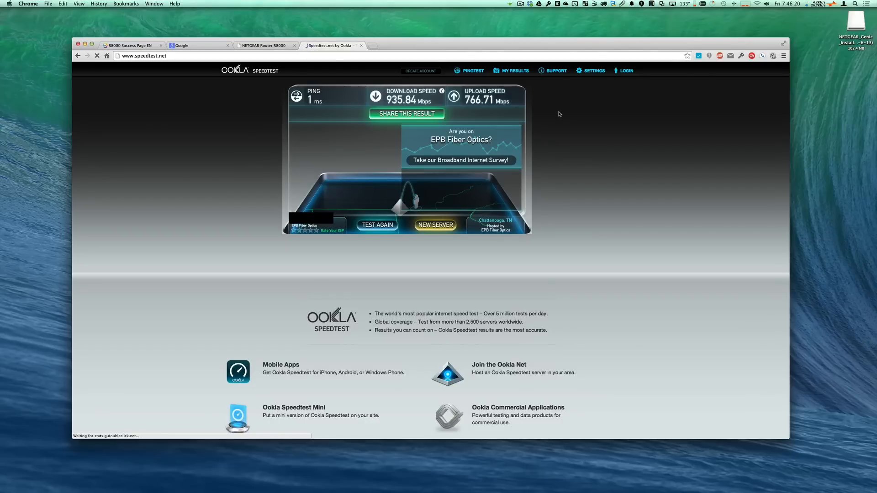
Return to the R8000 admin site's BASIC home dashboard.
click(265, 46)
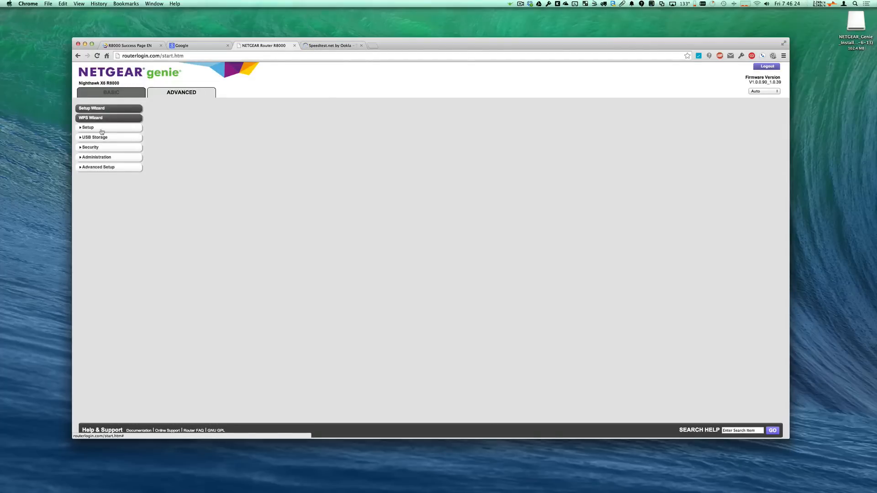
click(111, 92)
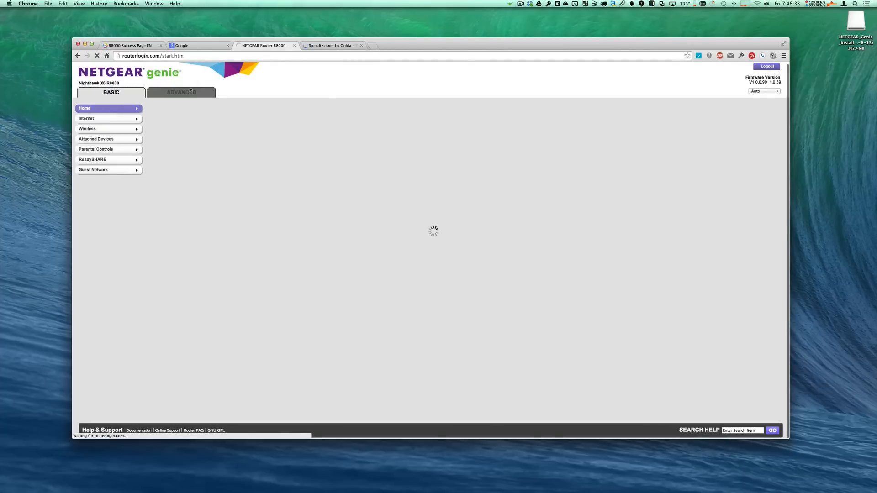